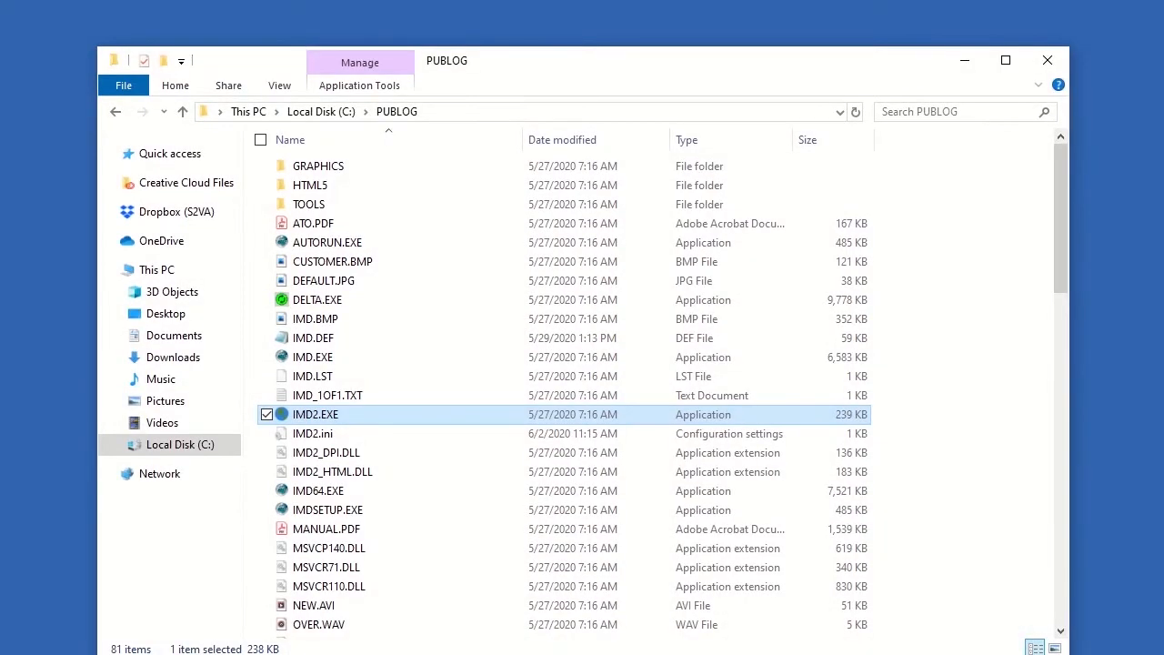
mouse_move(528, 376)
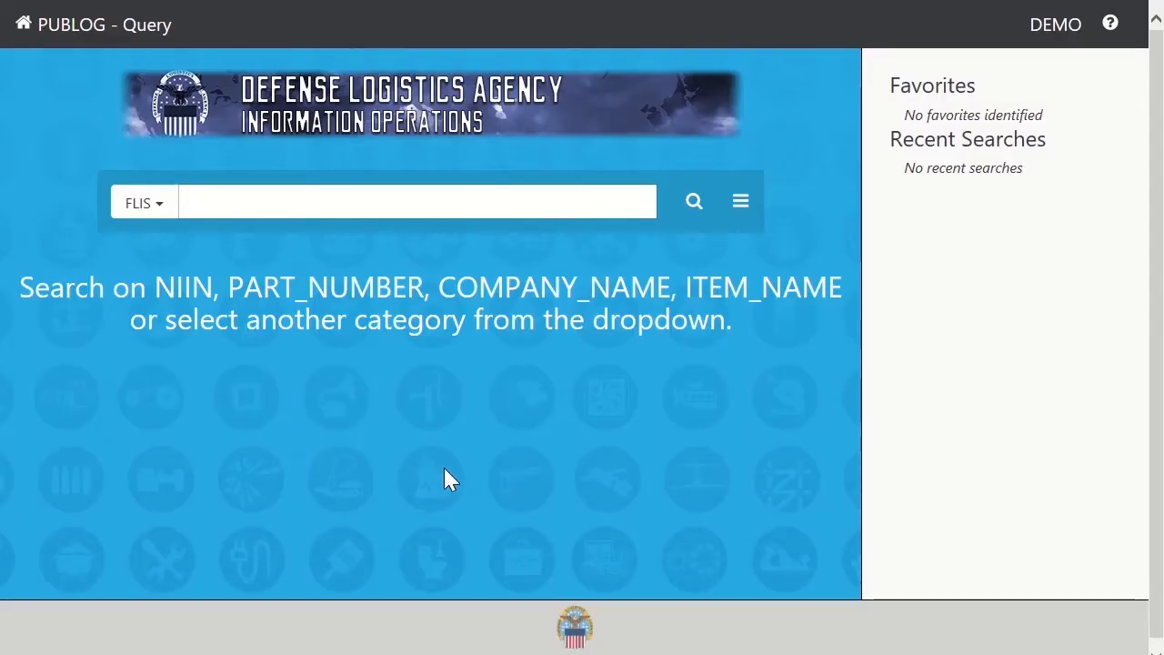
mouse_move(740, 202)
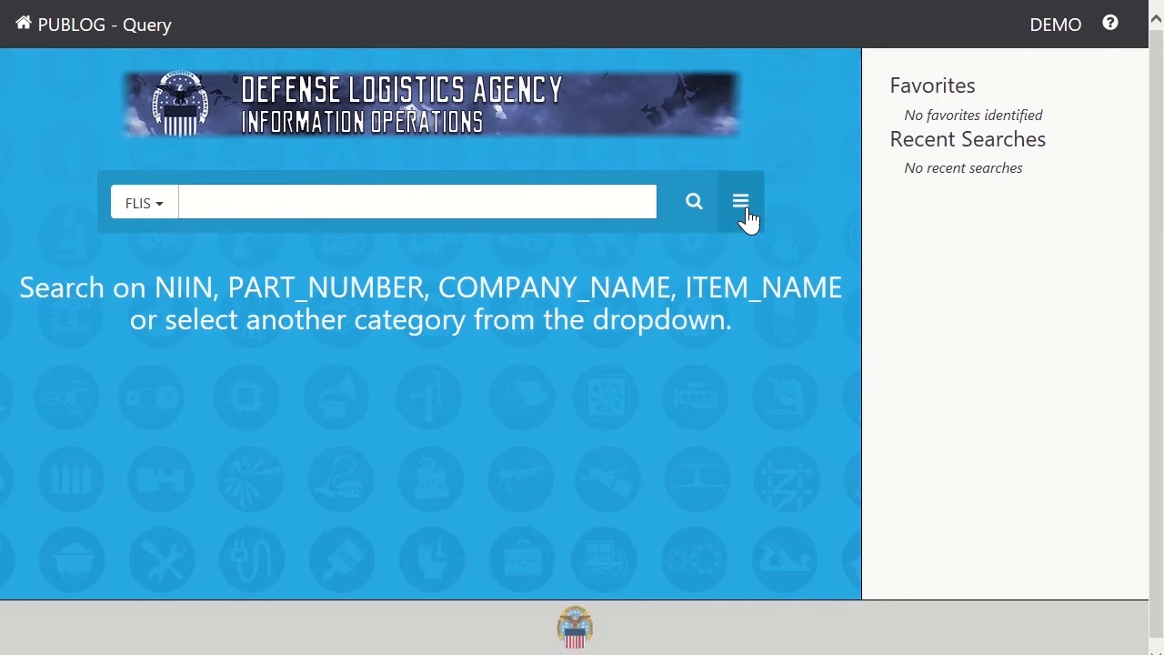
Switch from the search options menu to the Batch Search page.
left_click(740, 201)
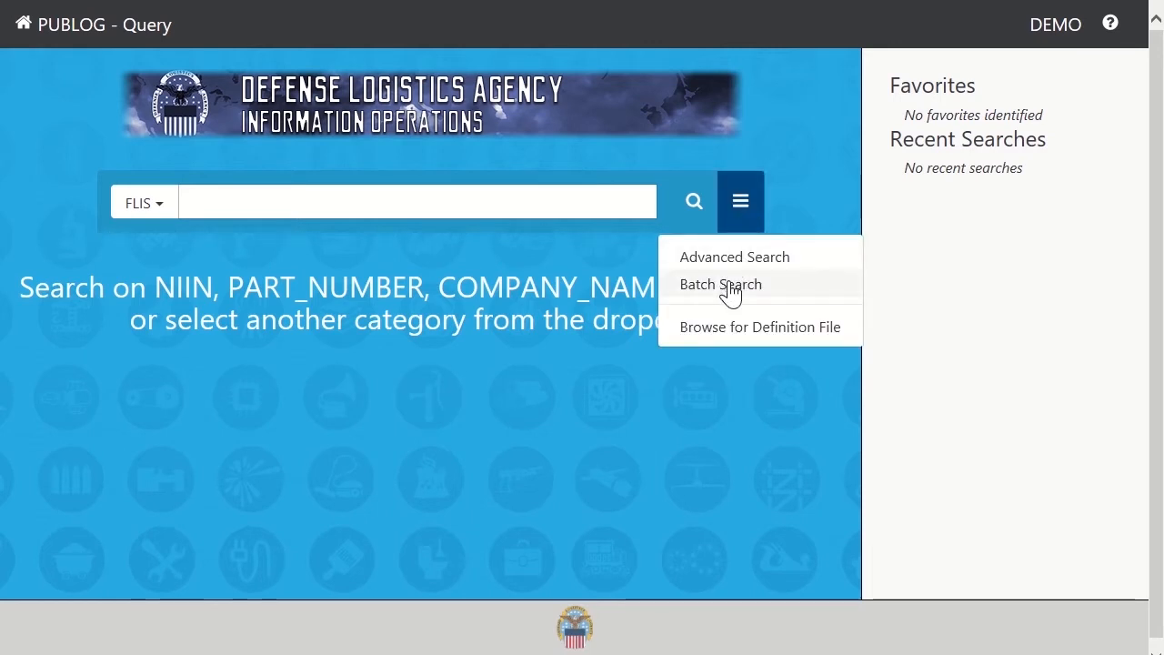
left_click(720, 283)
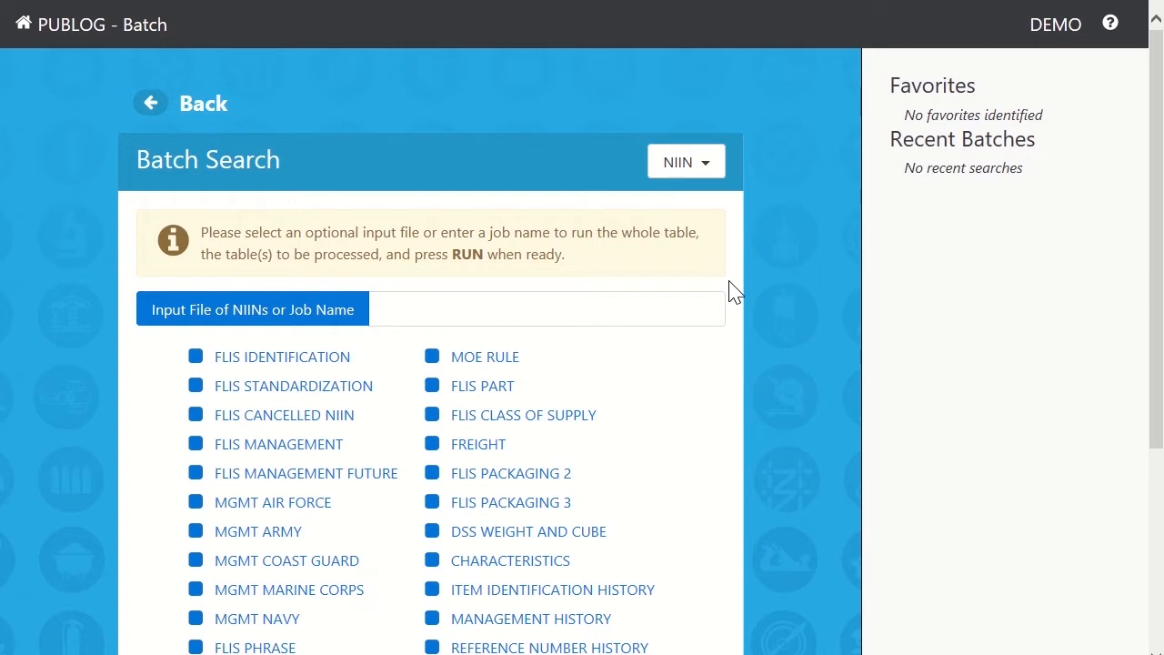
mouse_move(704, 172)
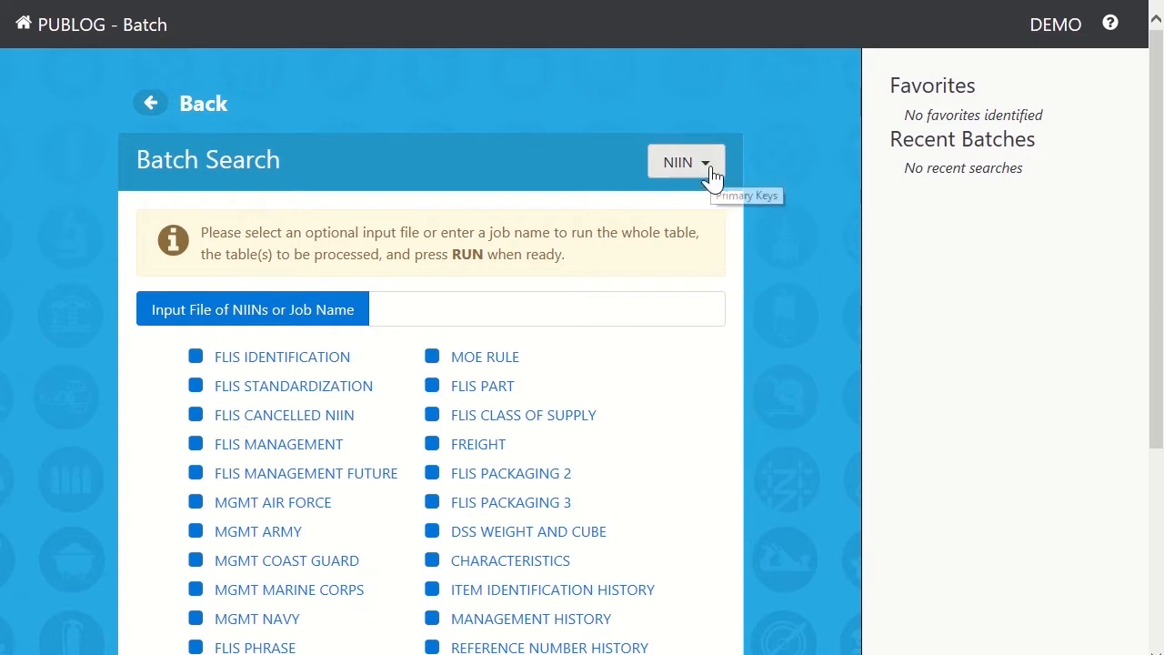
Enter FULL_TABLE_PULL as the batch job name.
left_click(685, 161)
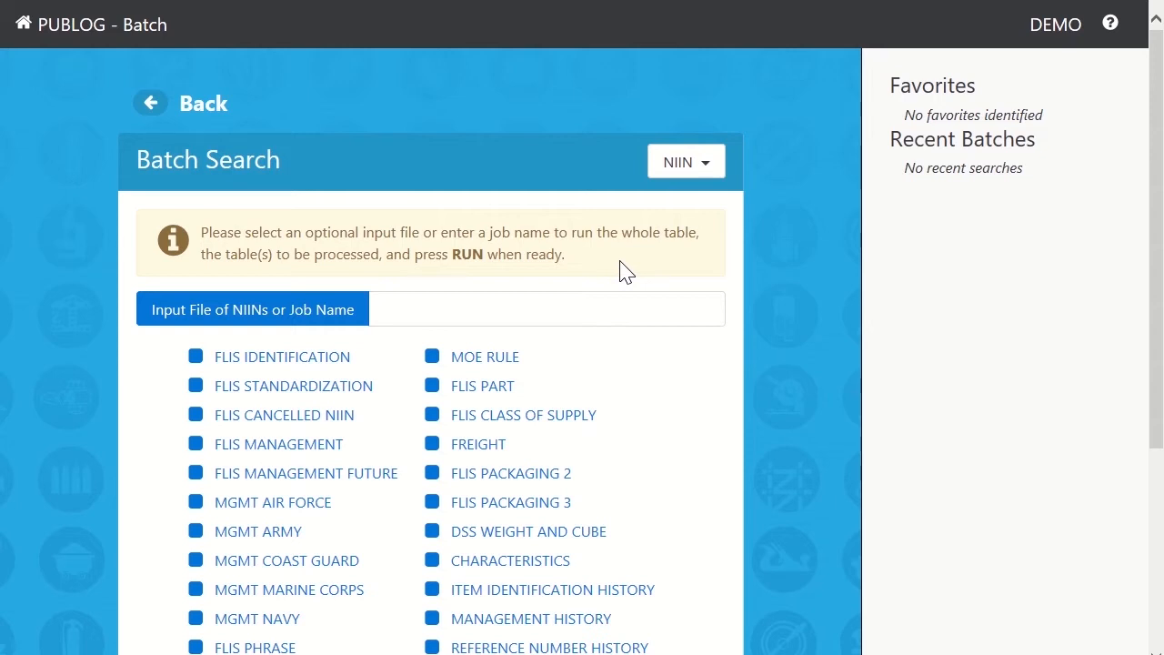
mouse_move(614, 278)
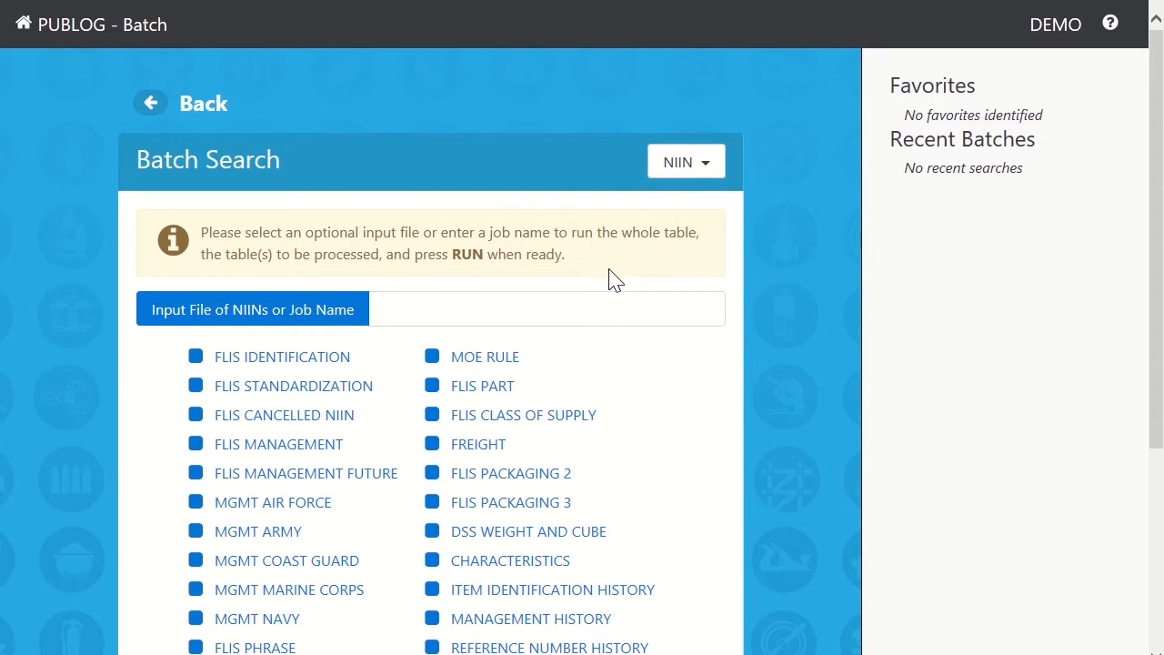
left_click(545, 309)
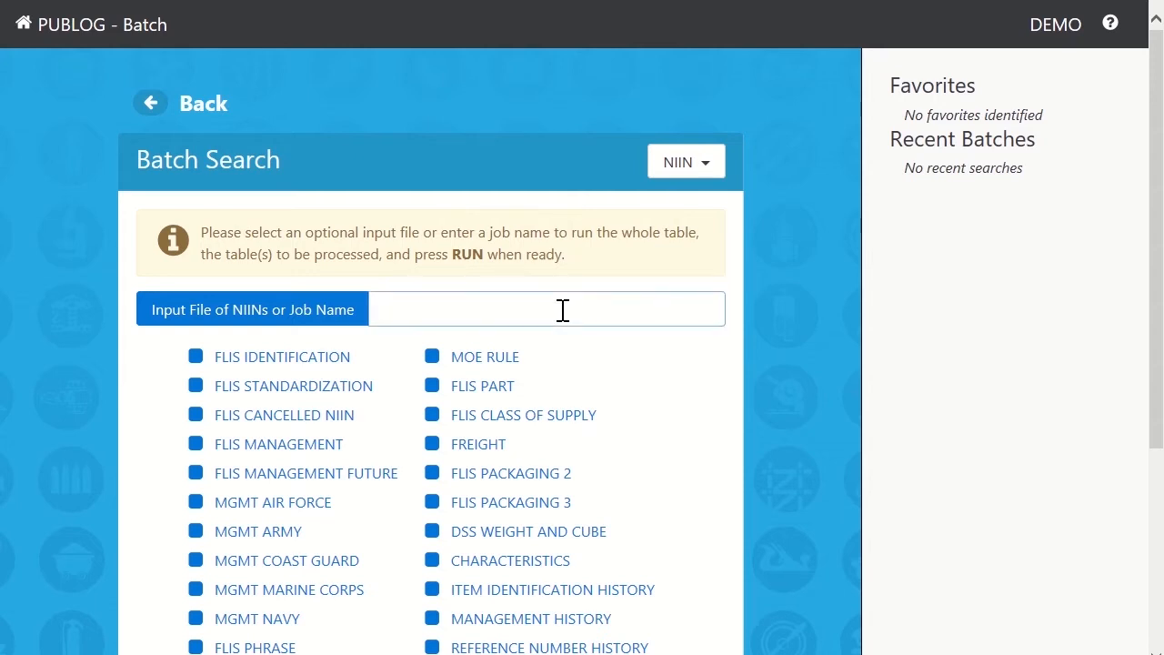
type("FULL_TABLE_PULL")
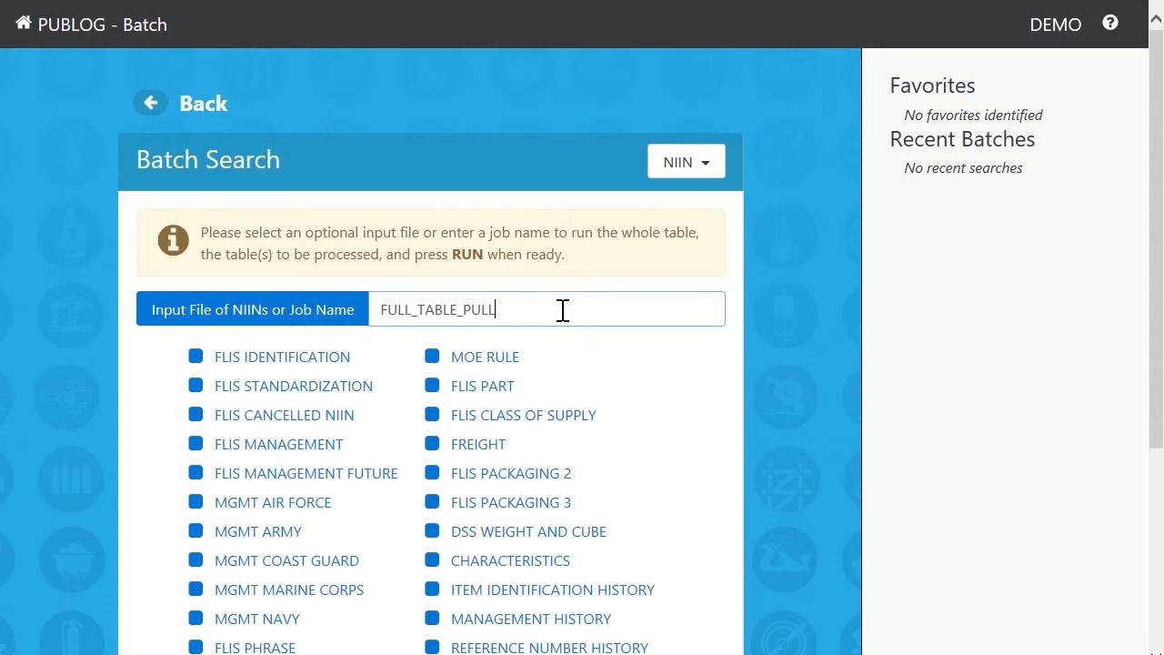
mouse_move(682, 384)
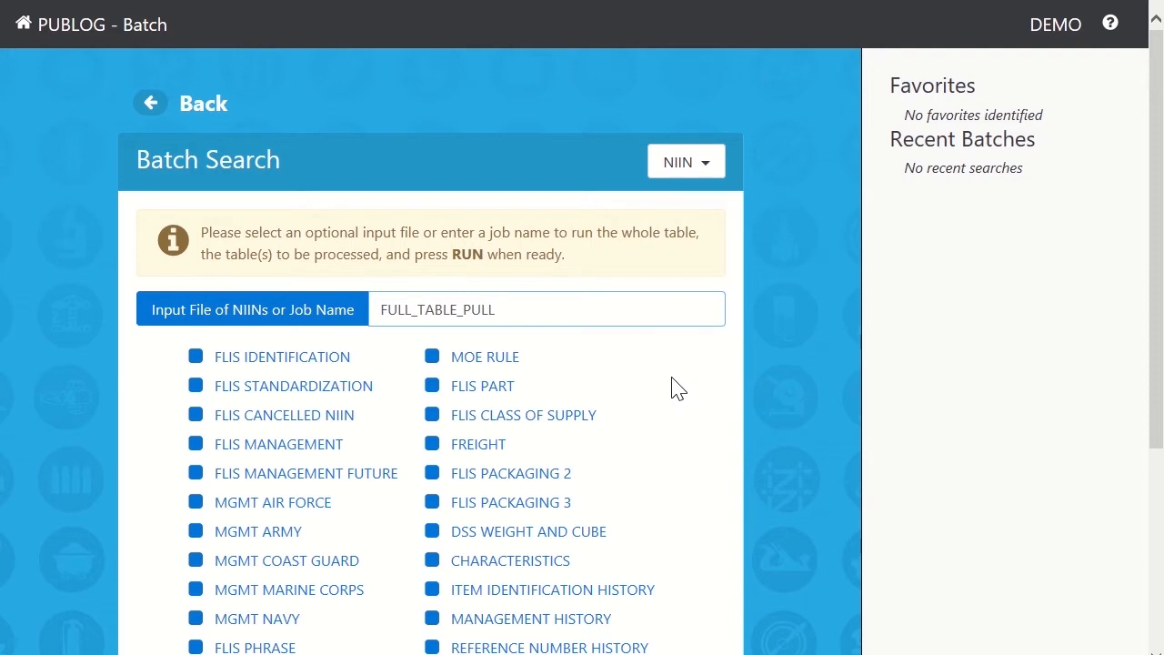
mouse_move(478, 444)
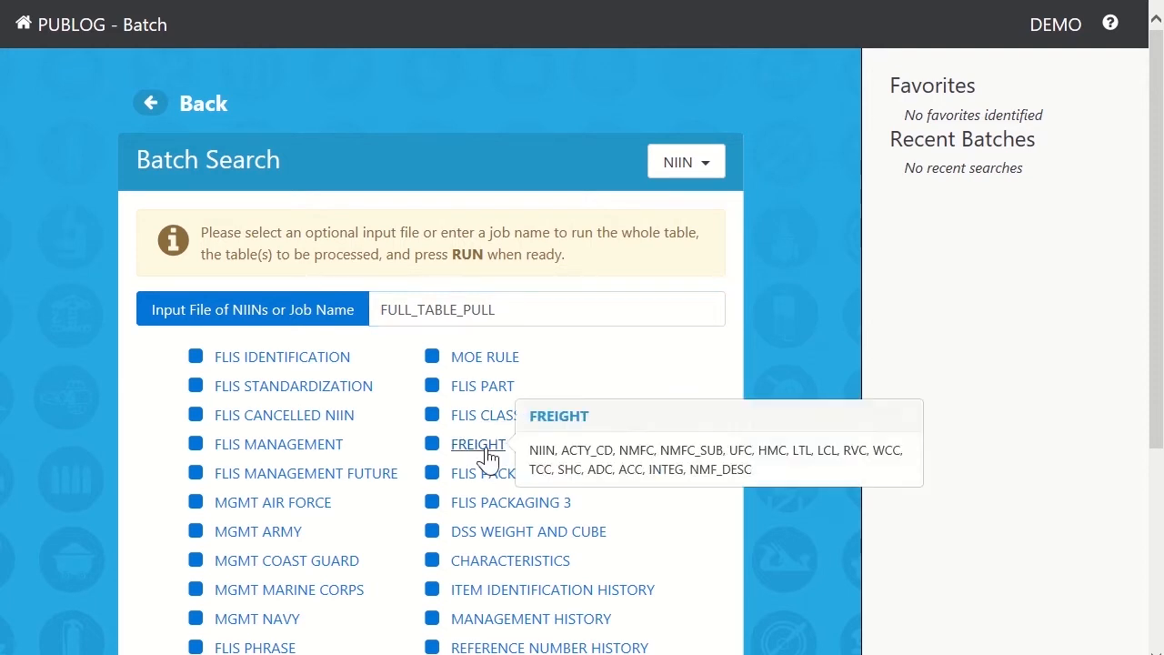
mouse_move(510, 473)
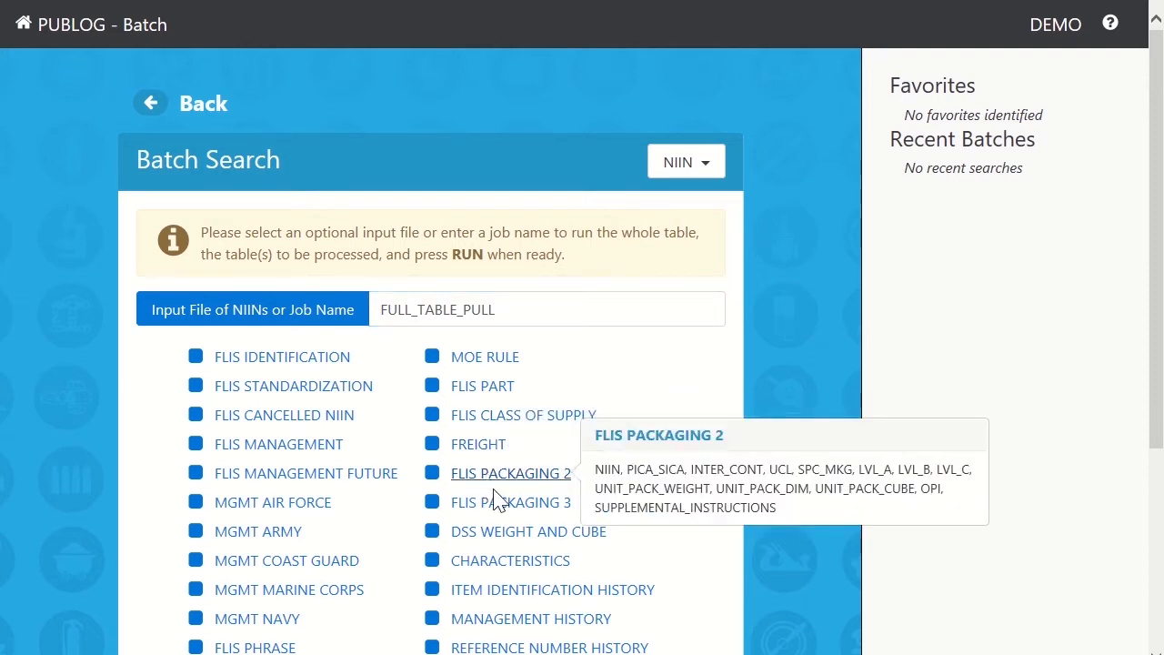
mouse_move(511, 502)
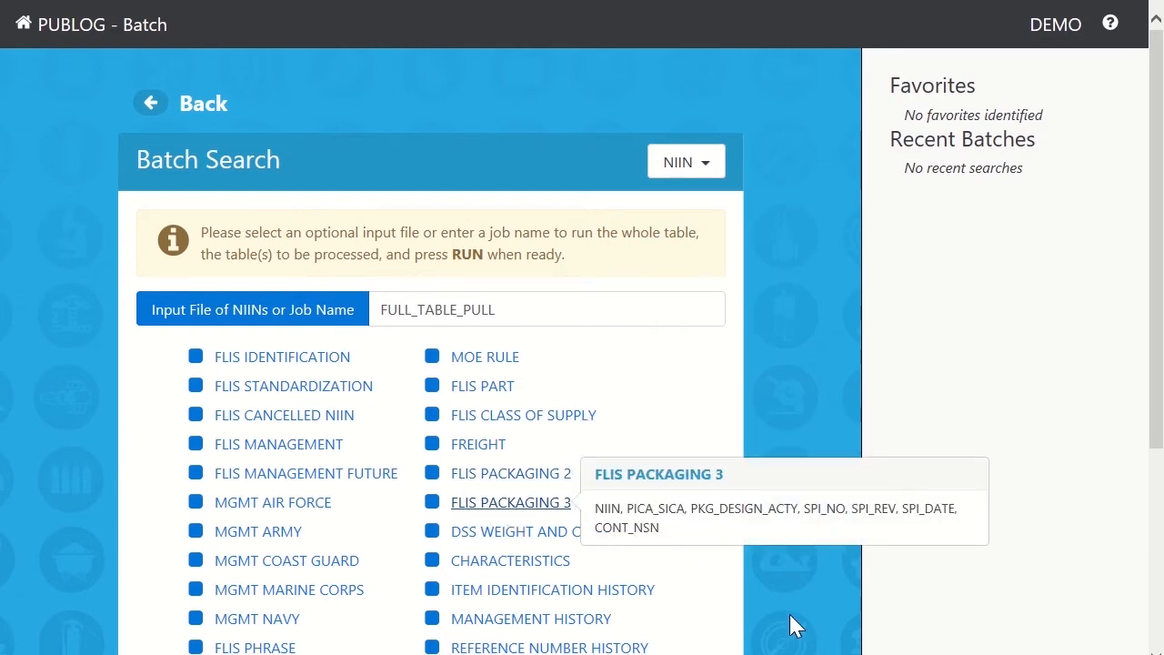
Scroll the table list and uncheck Select All to clear every table.
scroll("down", 3)
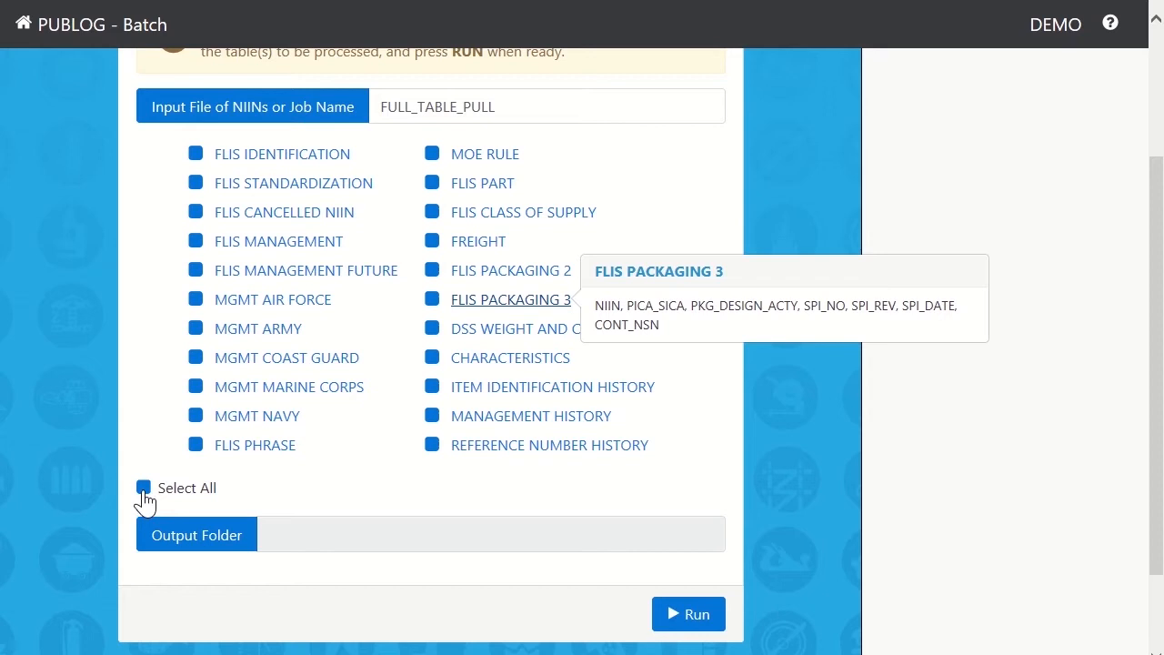
left_click(143, 487)
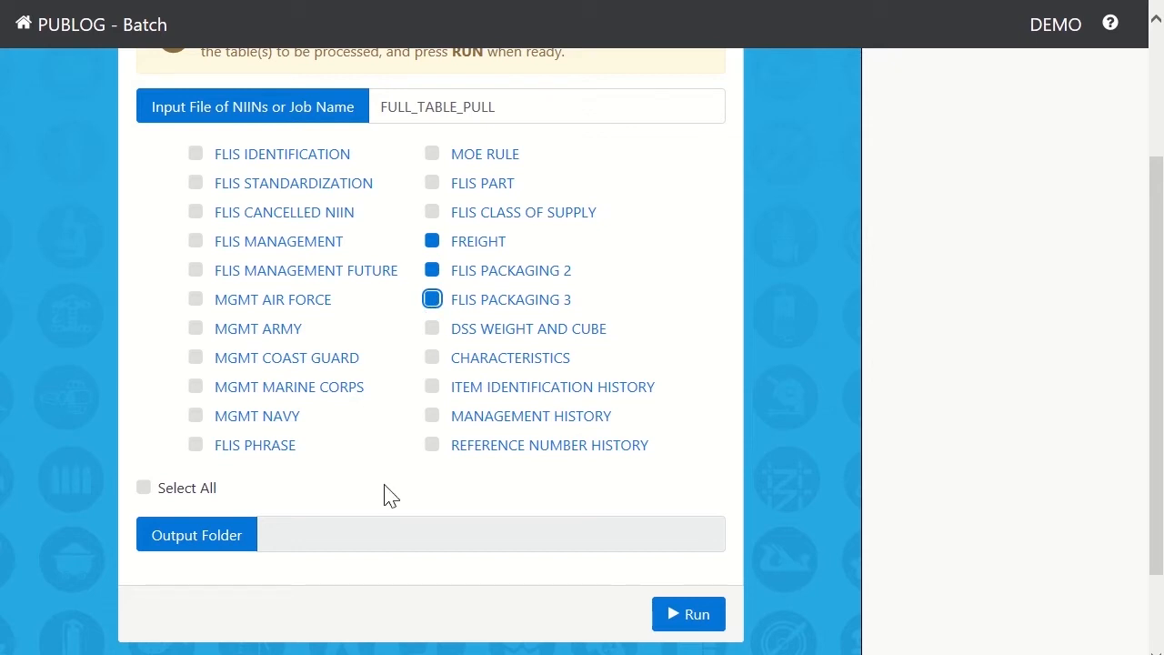
Set the batch output folder to C:\Temp\BatchJobs.
left_click(195, 535)
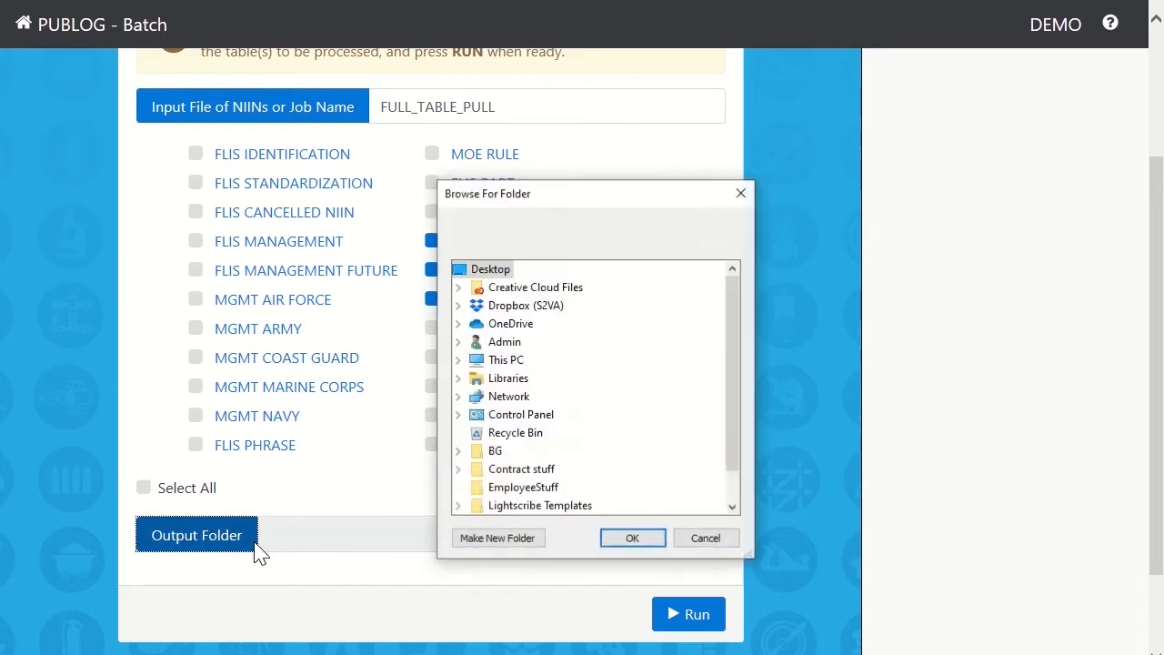
mouse_move(506, 359)
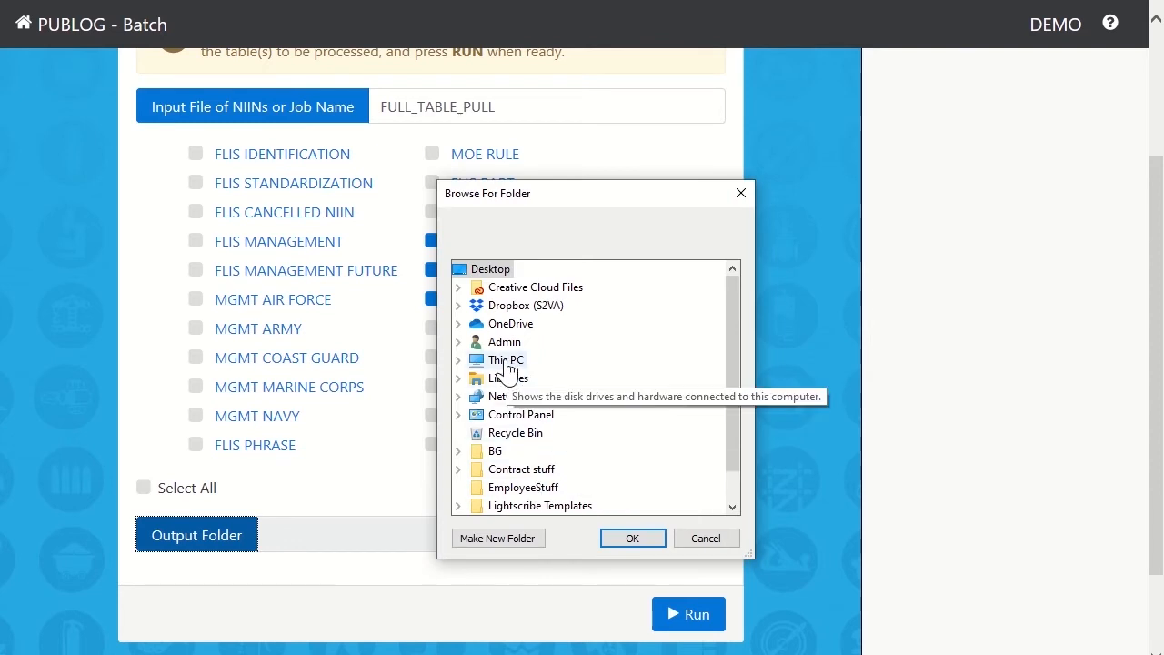
left_click(457, 359)
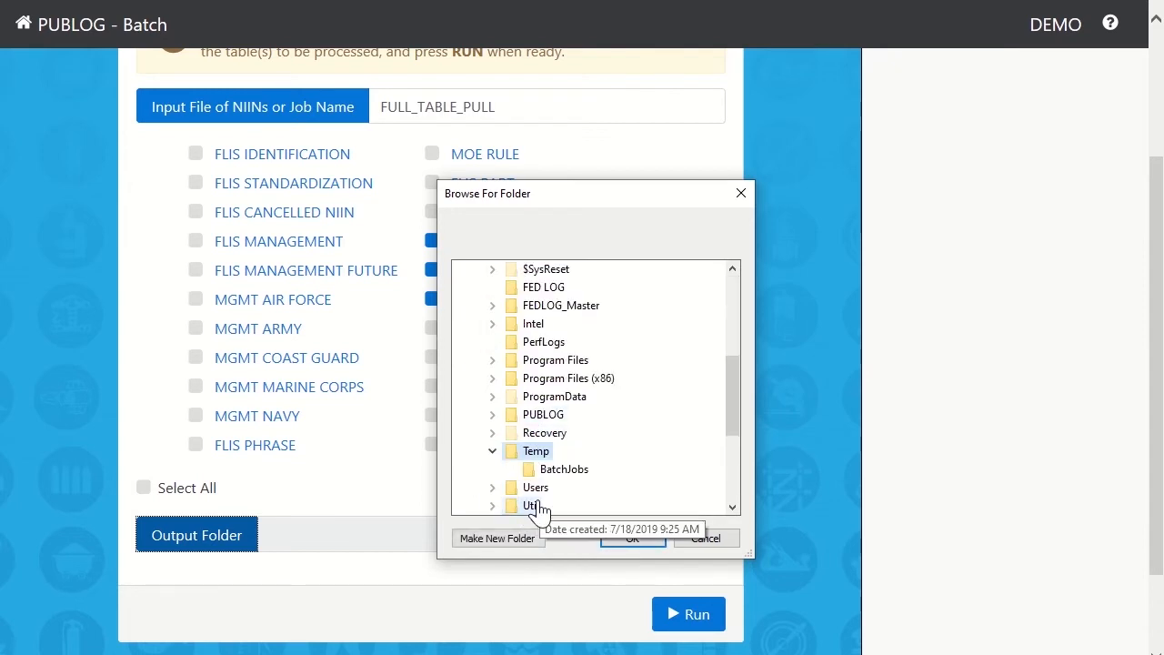
left_click(563, 468)
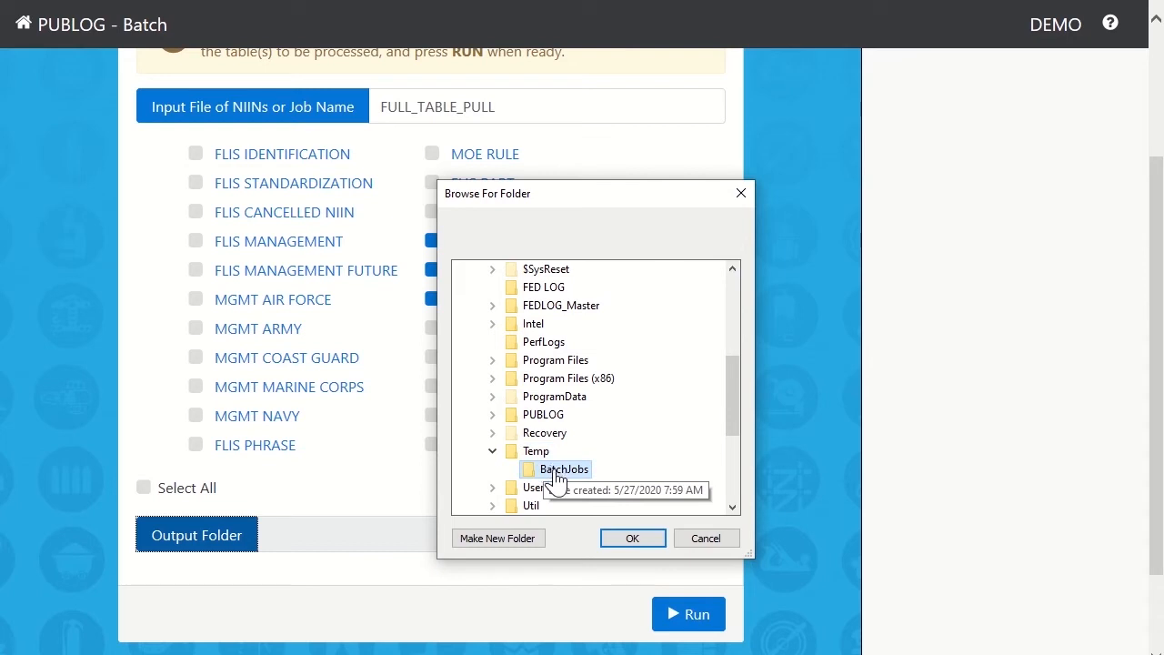
left_click(632, 537)
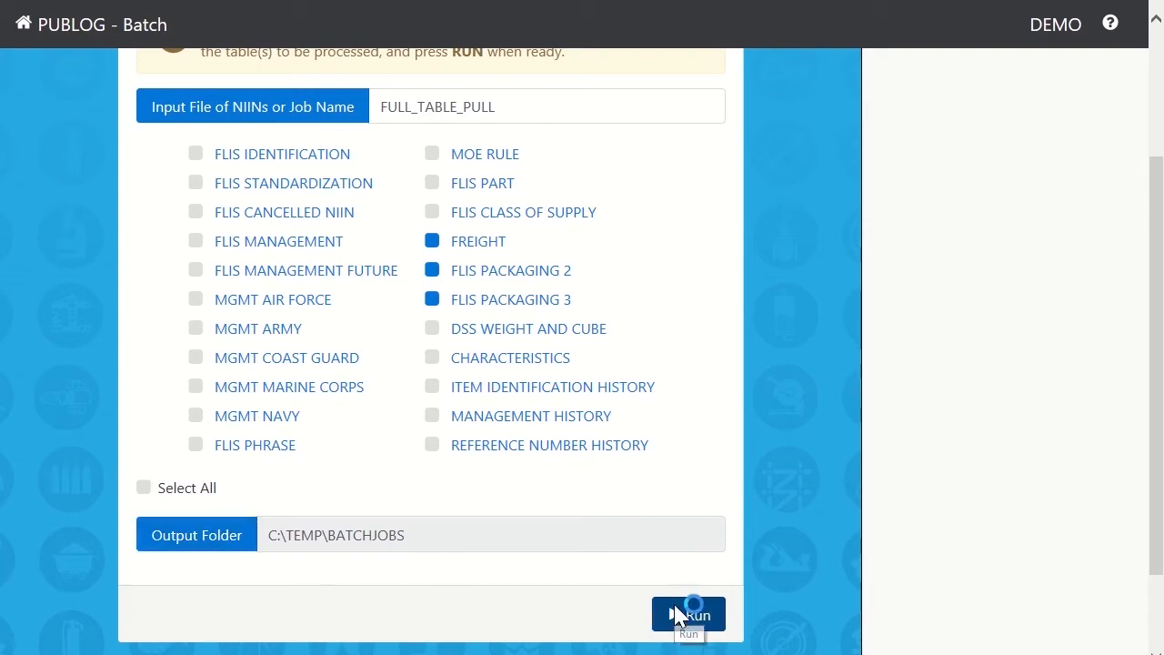
Run the FULL_TABLE_PULL export of FREIGHT, FLIS Packaging 2 and 3.
left_click(688, 614)
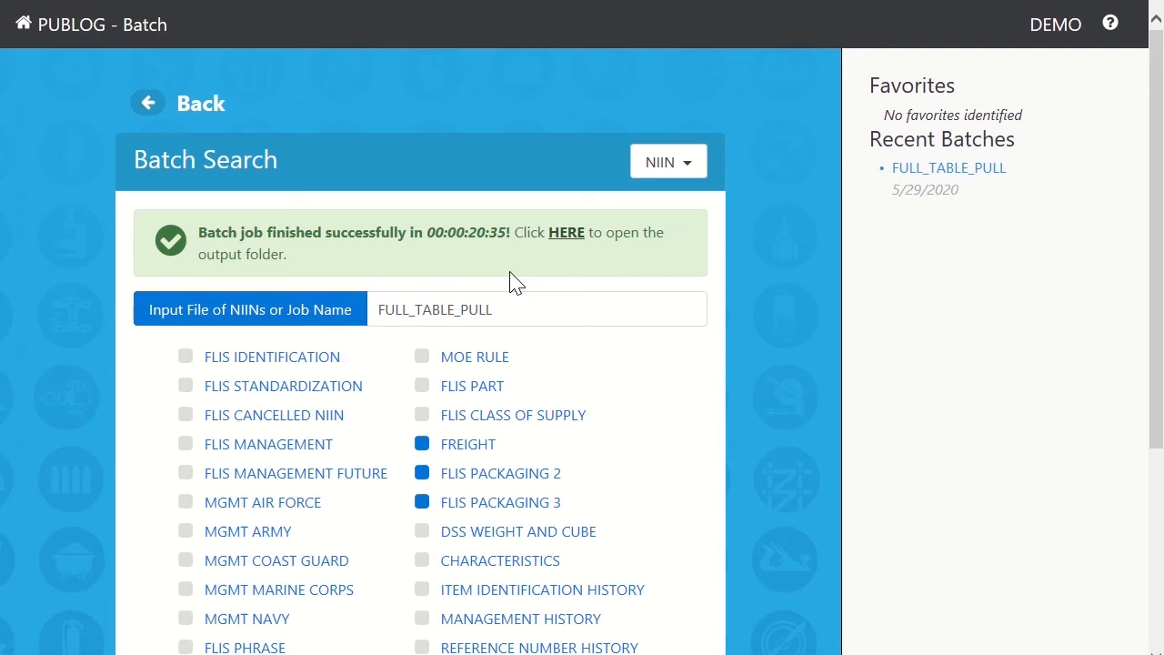
Follow the success message's HERE link to the BatchJobs output folder.
left_click(565, 232)
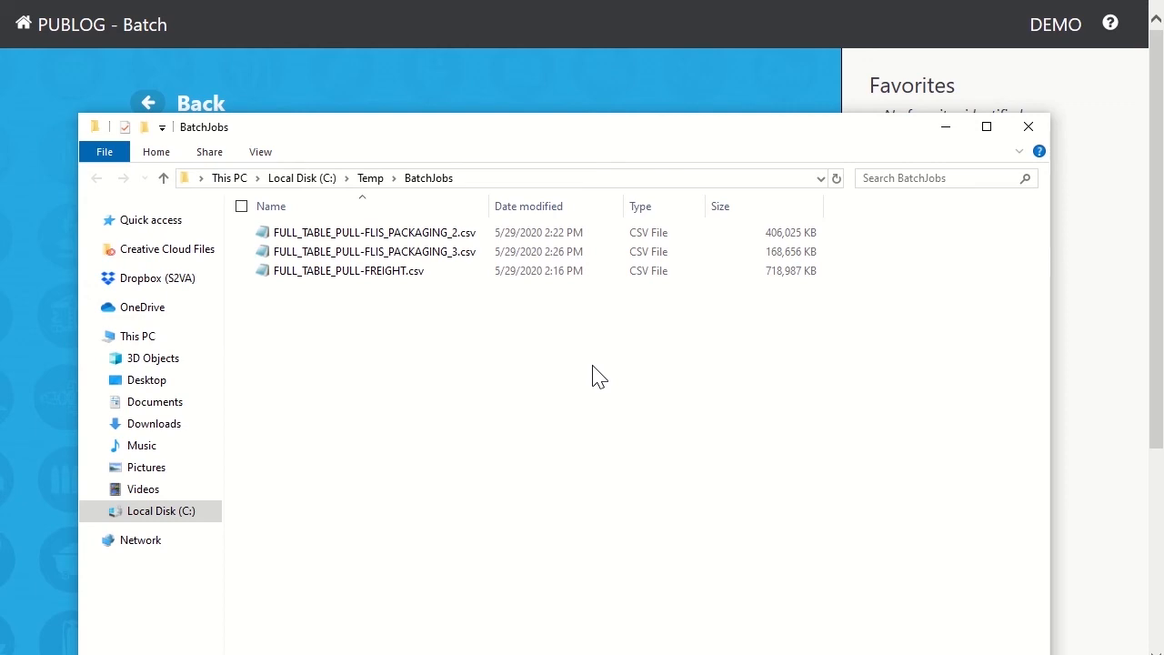
mouse_move(567, 369)
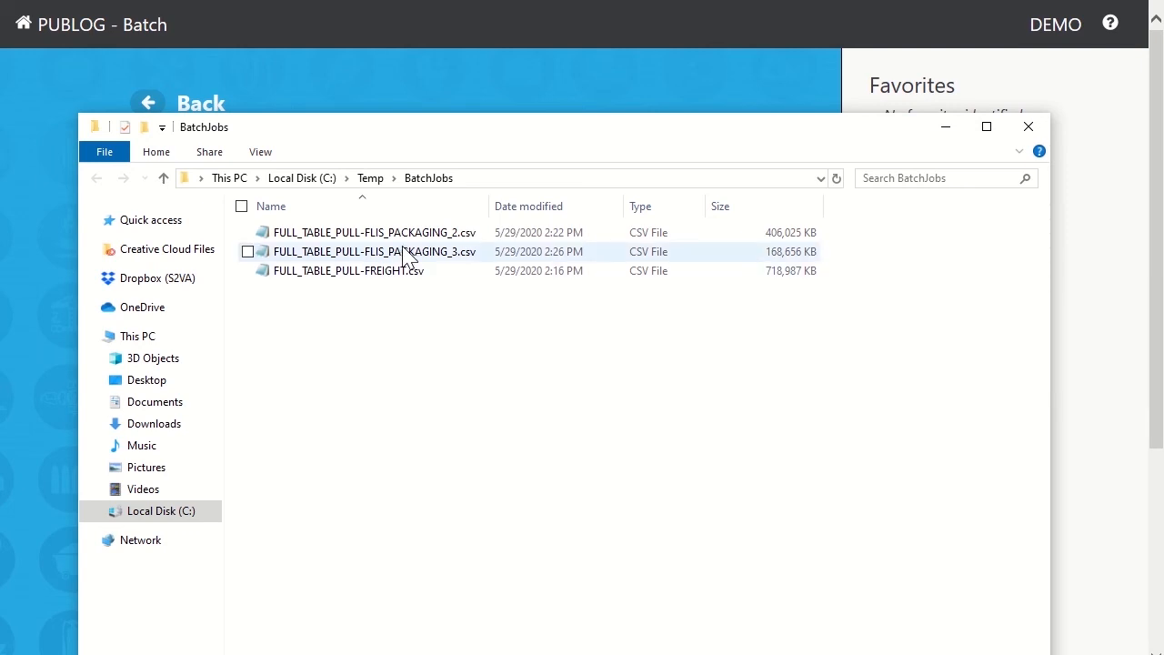
Open FULL_TABLE_PULL-FLIS_PACKAGING_3.csv in Notepad.
double_click(374, 252)
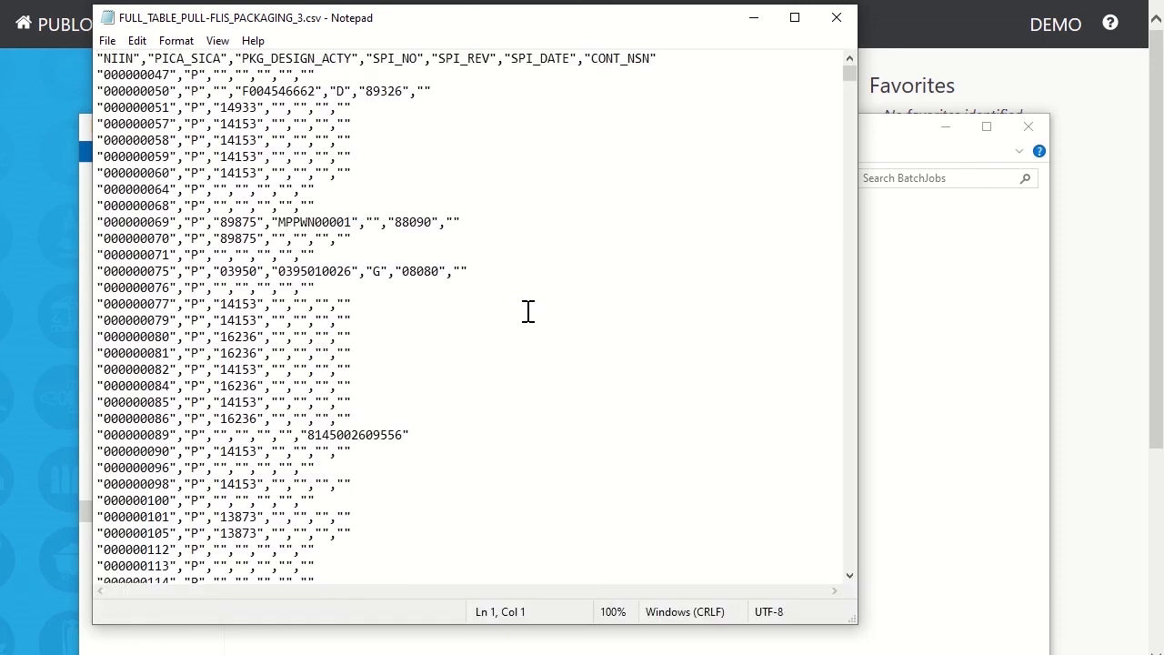
mouse_move(719, 186)
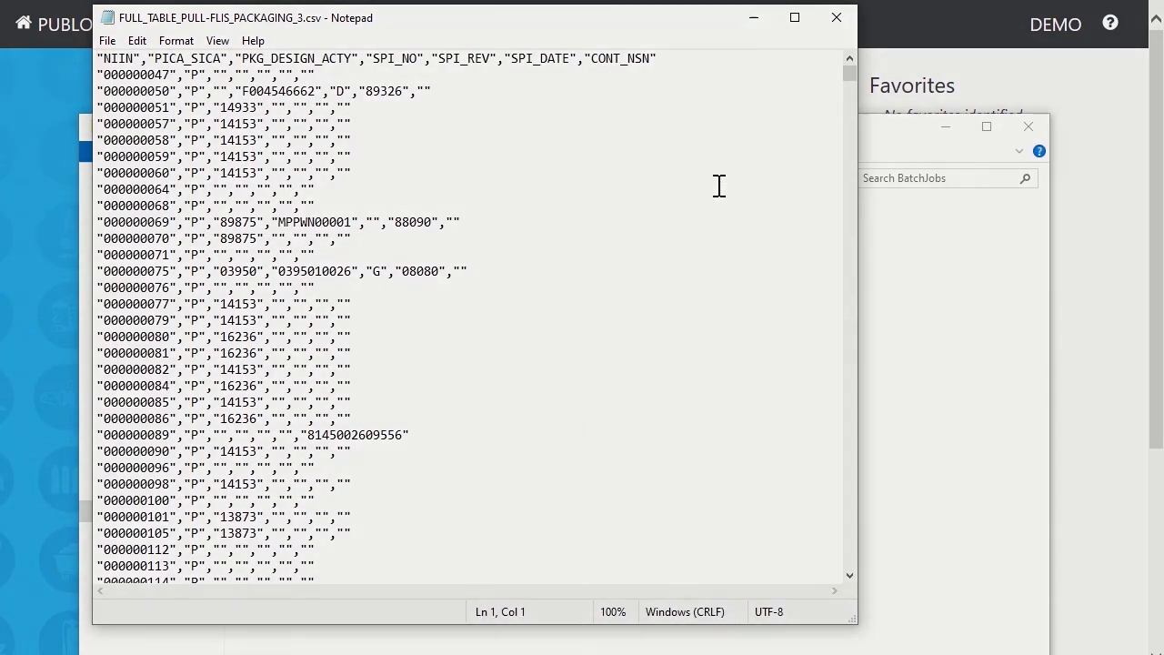